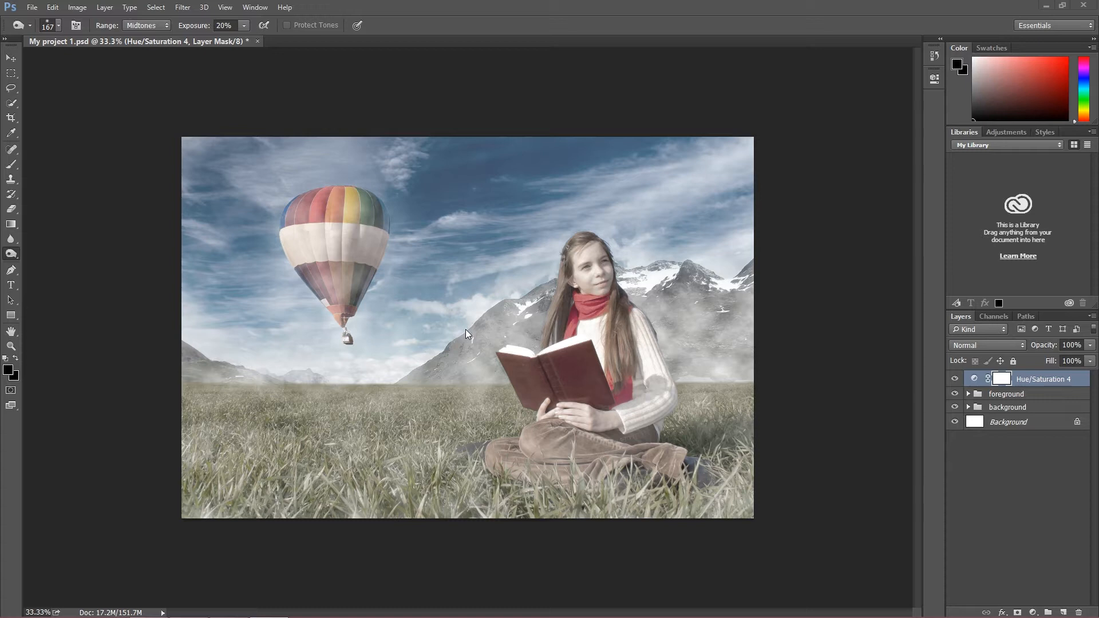
mouse_move(645, 46)
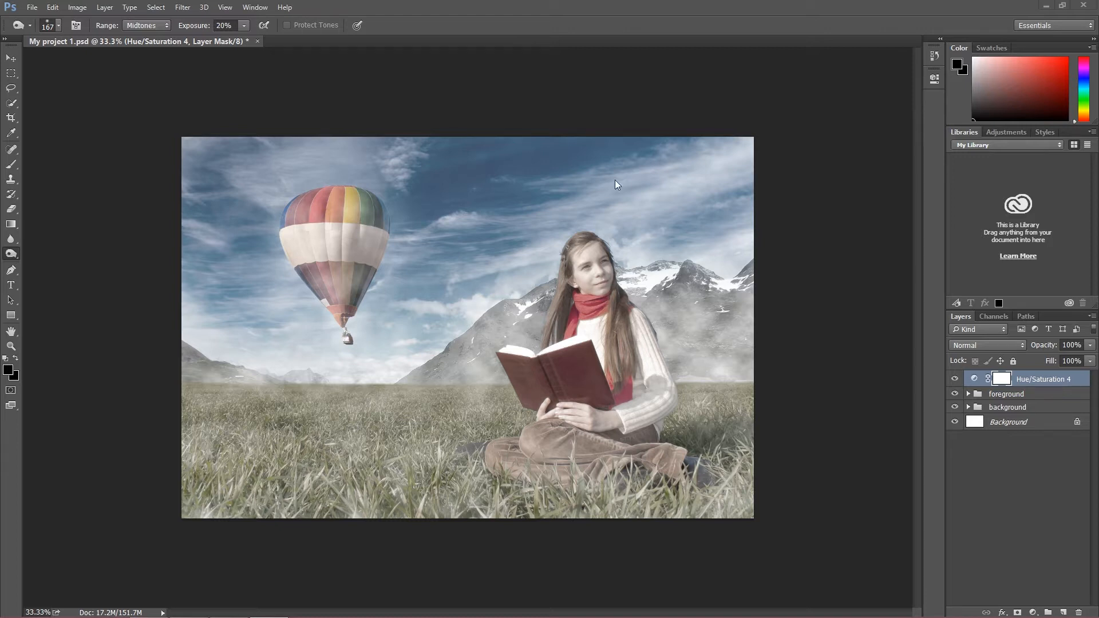
mouse_move(167, 305)
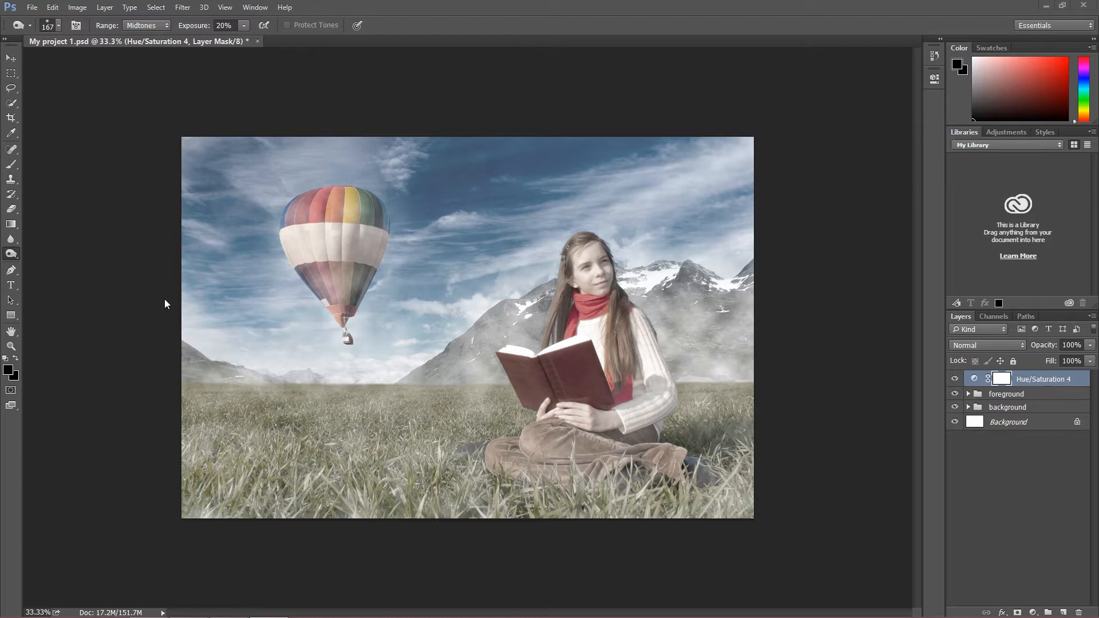
mouse_move(28, 19)
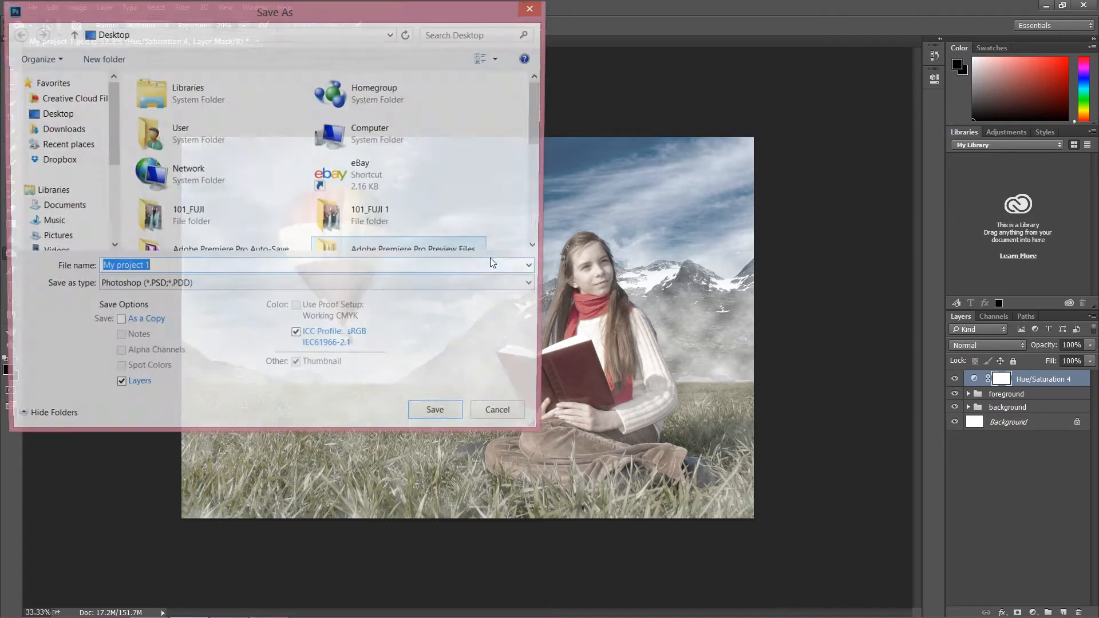
Save over the existing My project 1.psd, replacing it with layers kept.
click(435, 410)
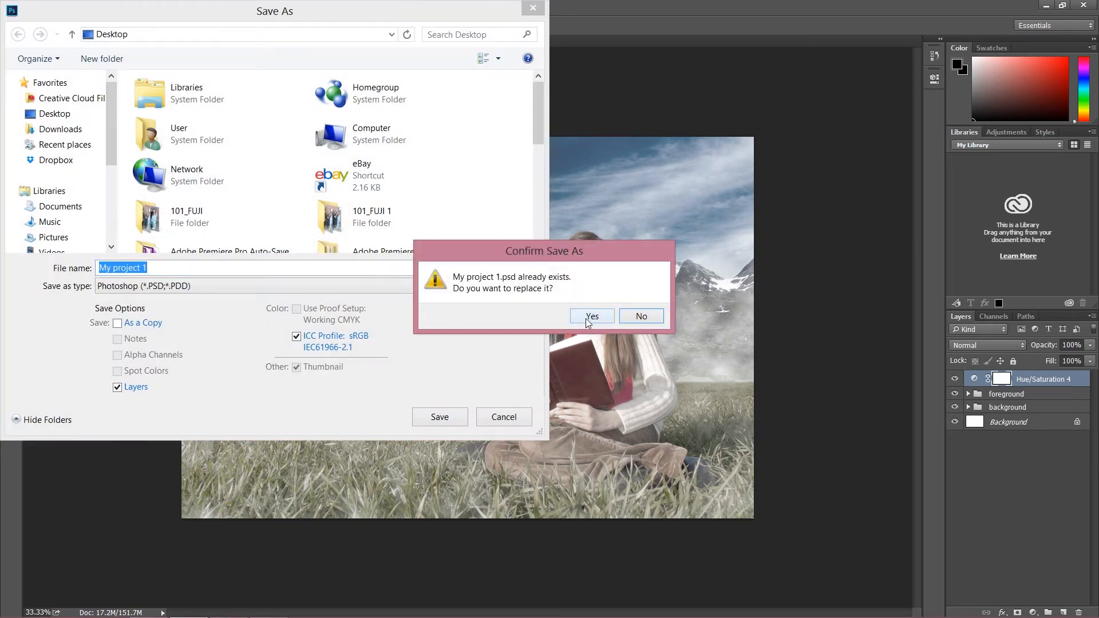
click(591, 316)
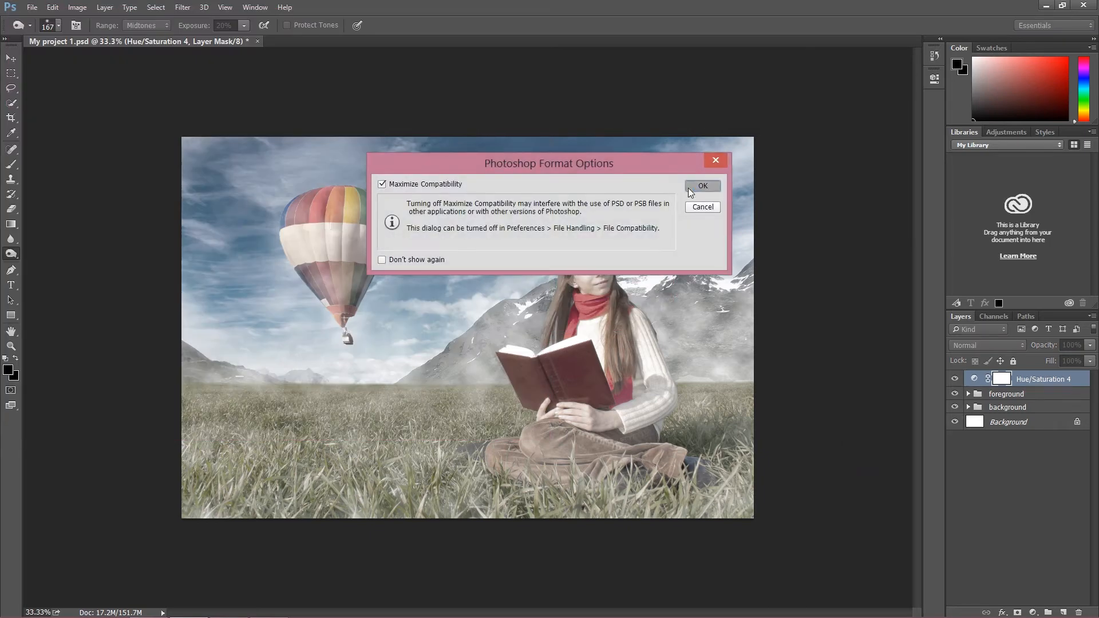
click(702, 186)
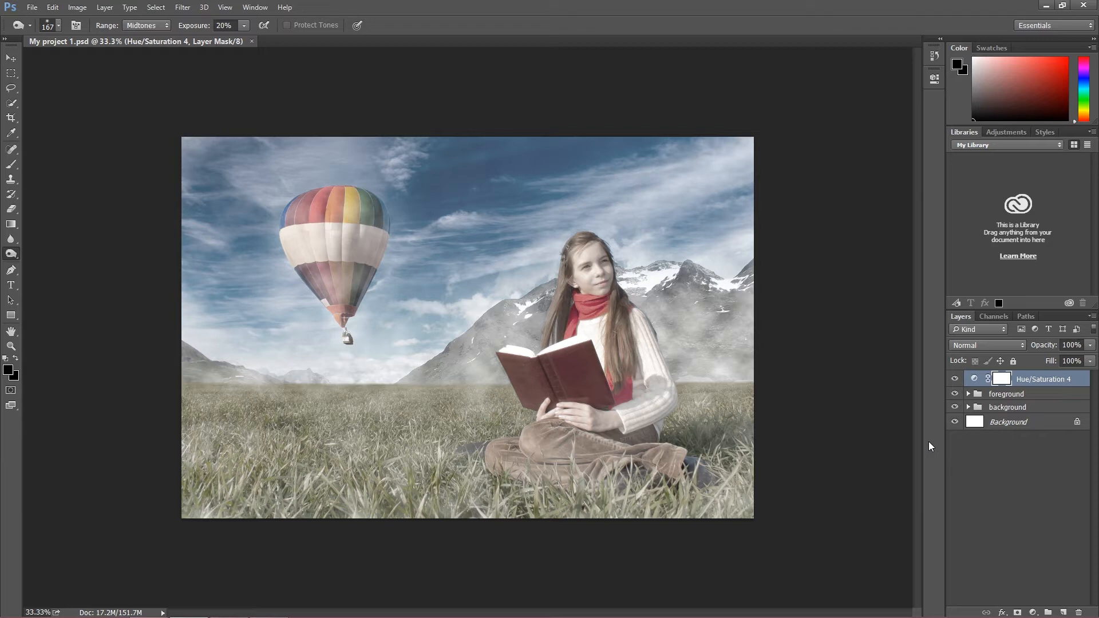
mouse_move(919, 449)
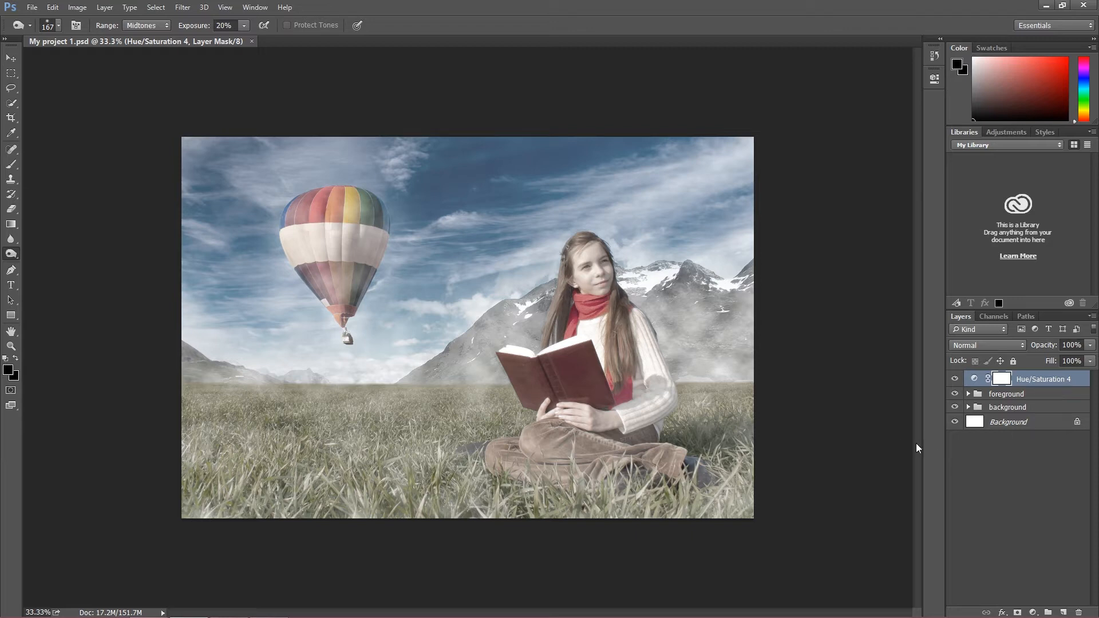
click(11, 58)
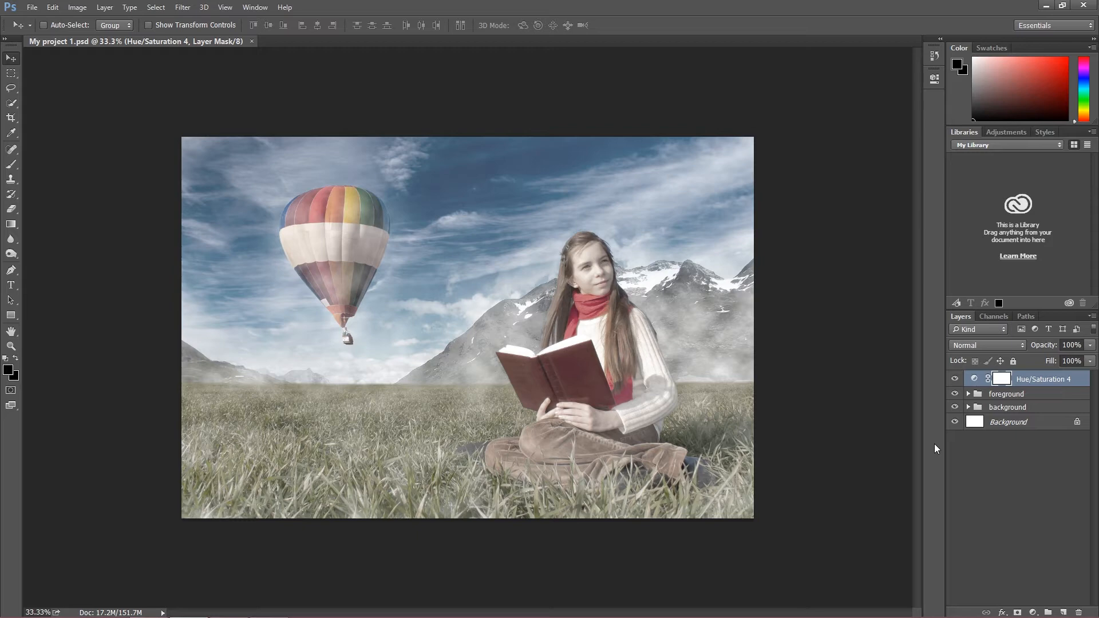
mouse_move(664, 358)
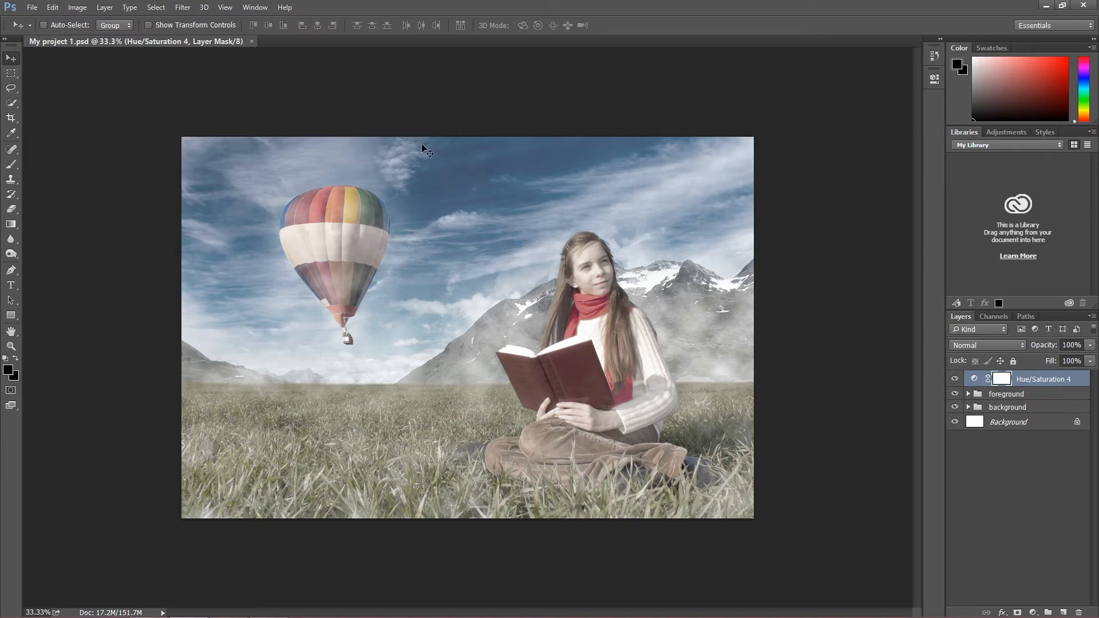
click(43, 24)
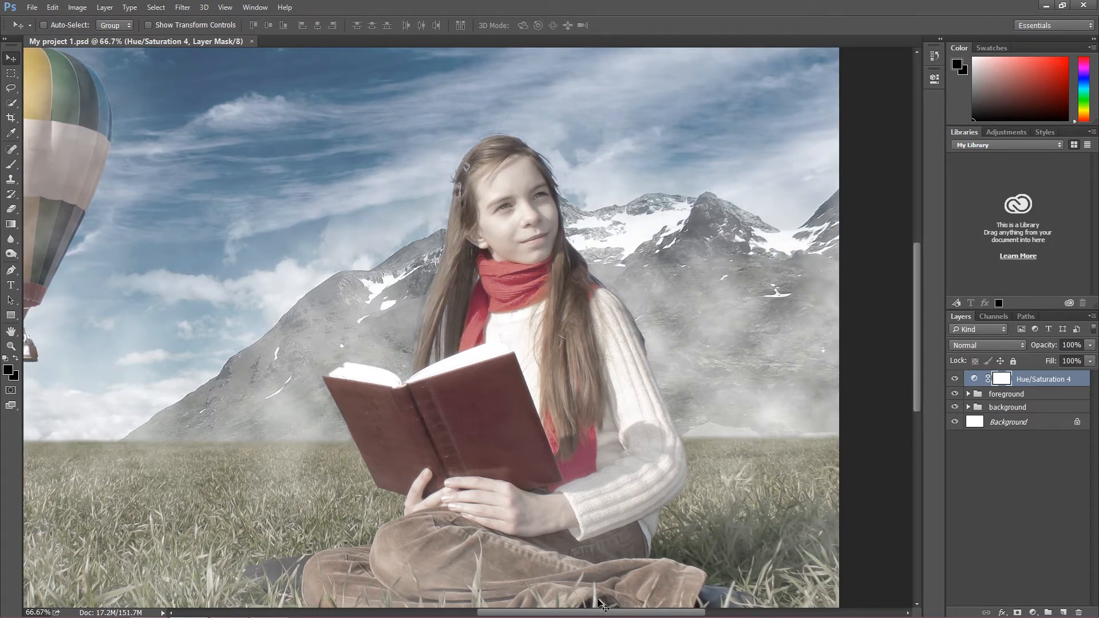
mouse_move(551, 376)
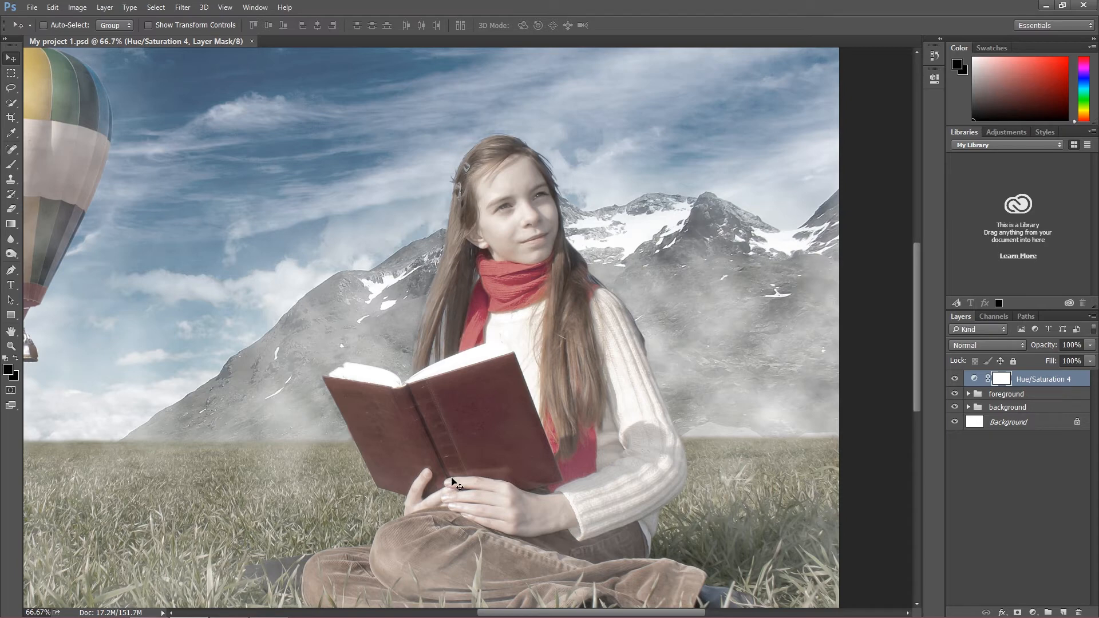
mouse_move(605, 523)
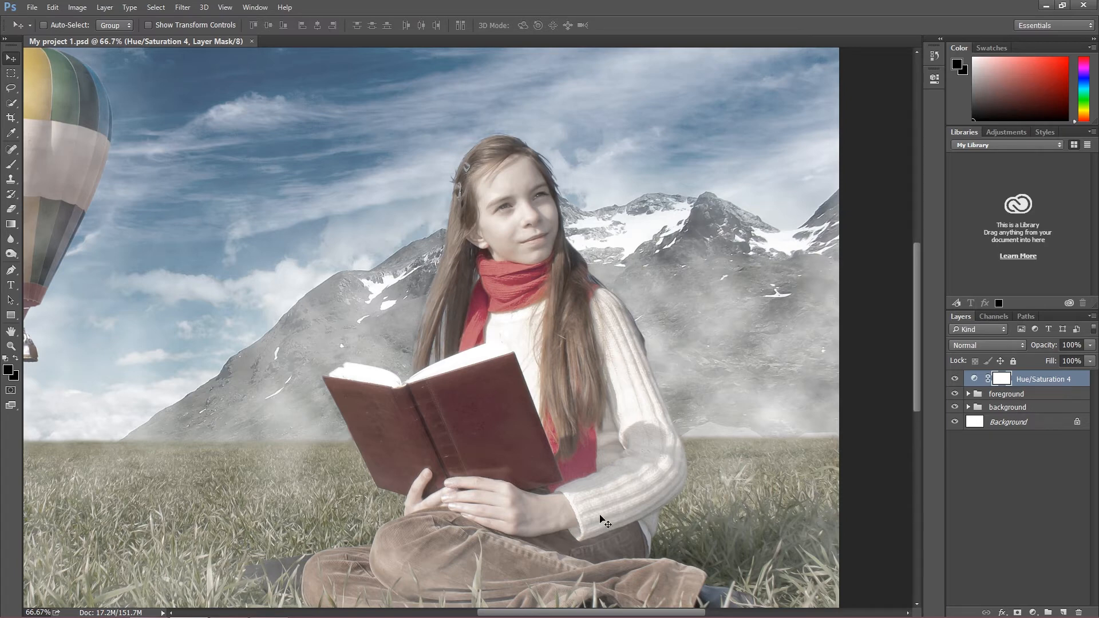
mouse_move(614, 607)
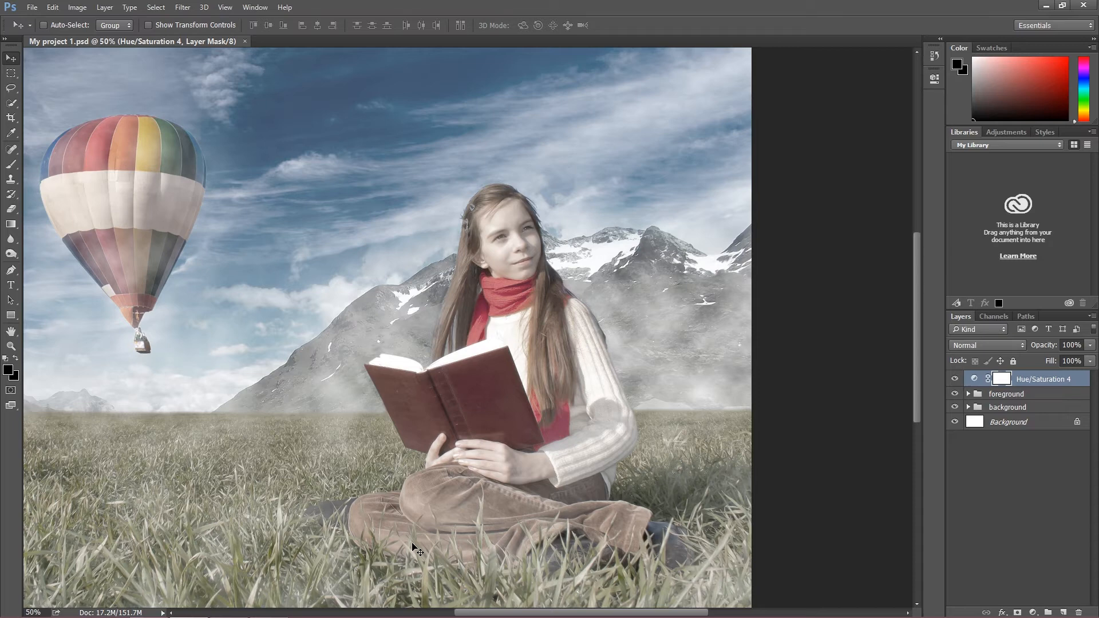
mouse_move(495, 251)
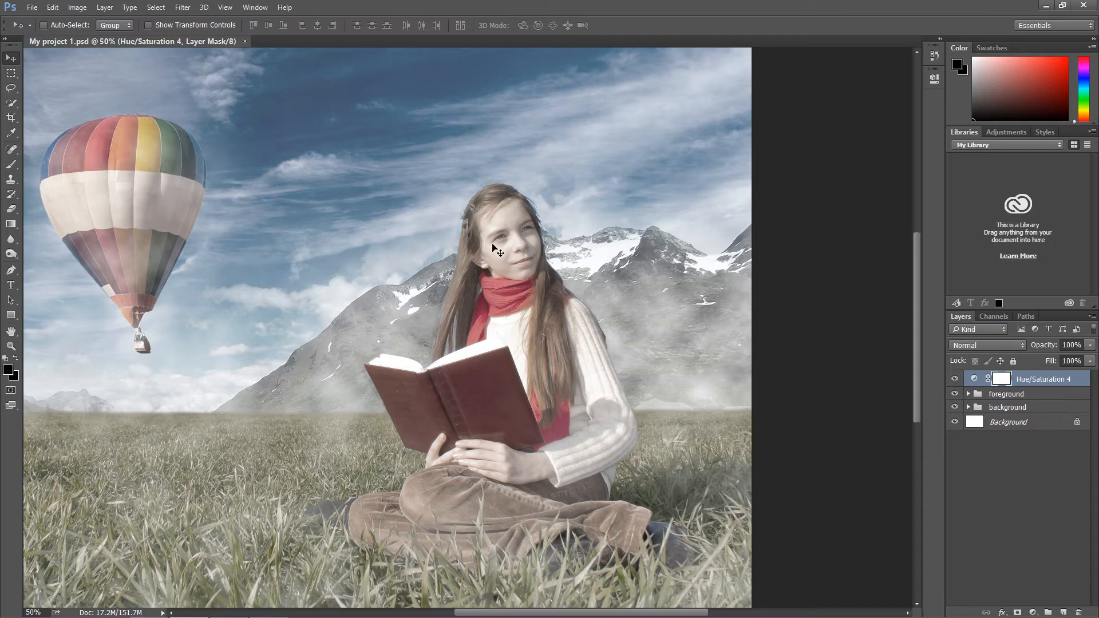
mouse_move(452, 248)
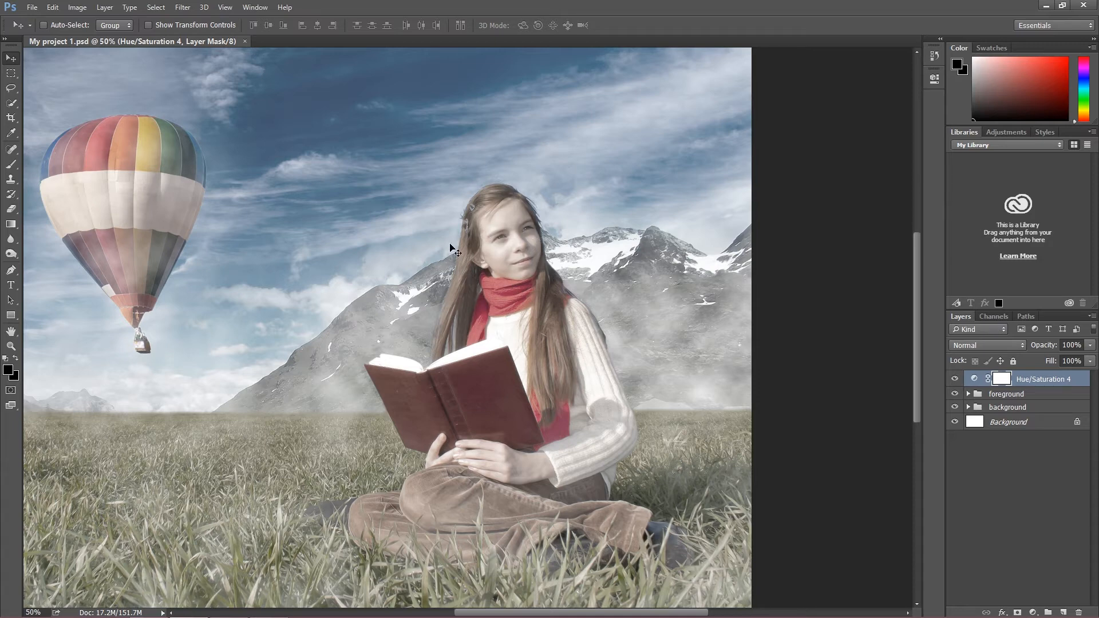
mouse_move(565, 219)
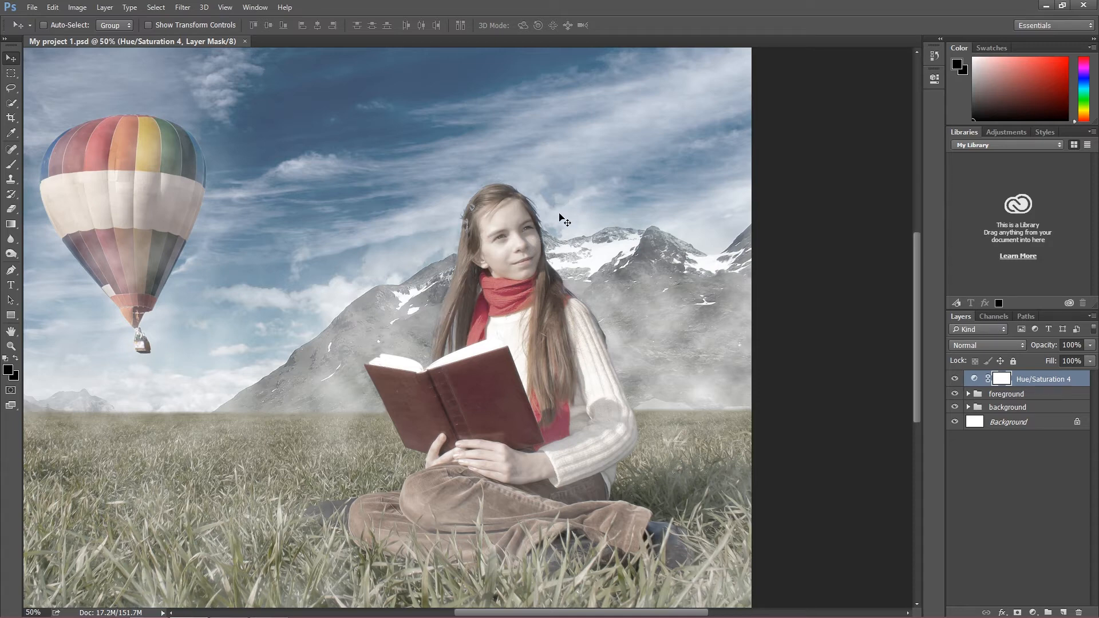
mouse_move(583, 403)
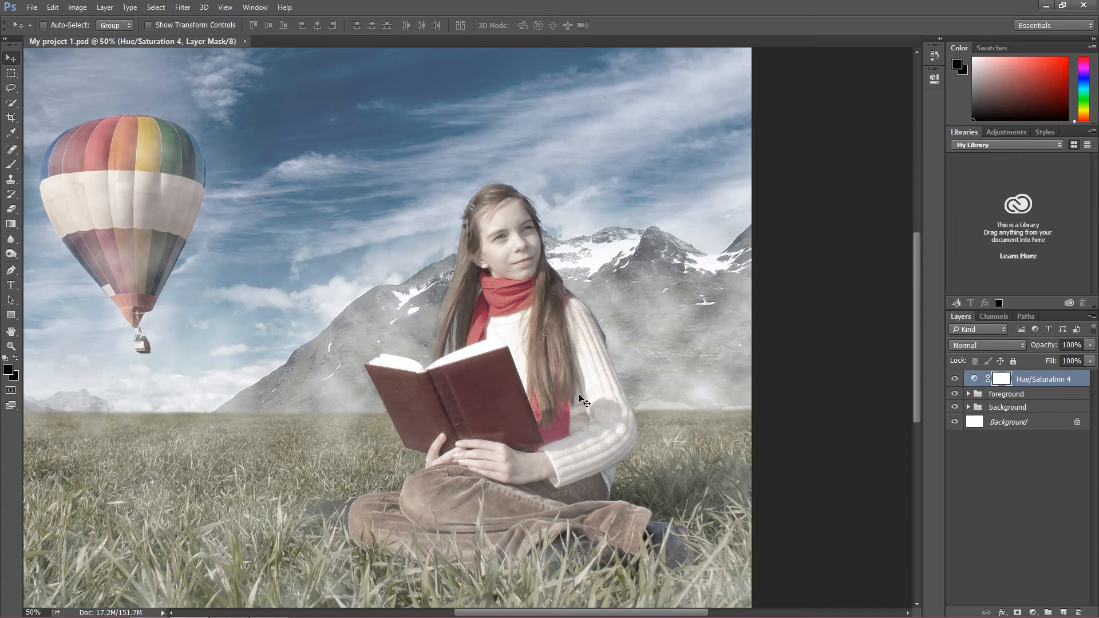
mouse_move(592, 401)
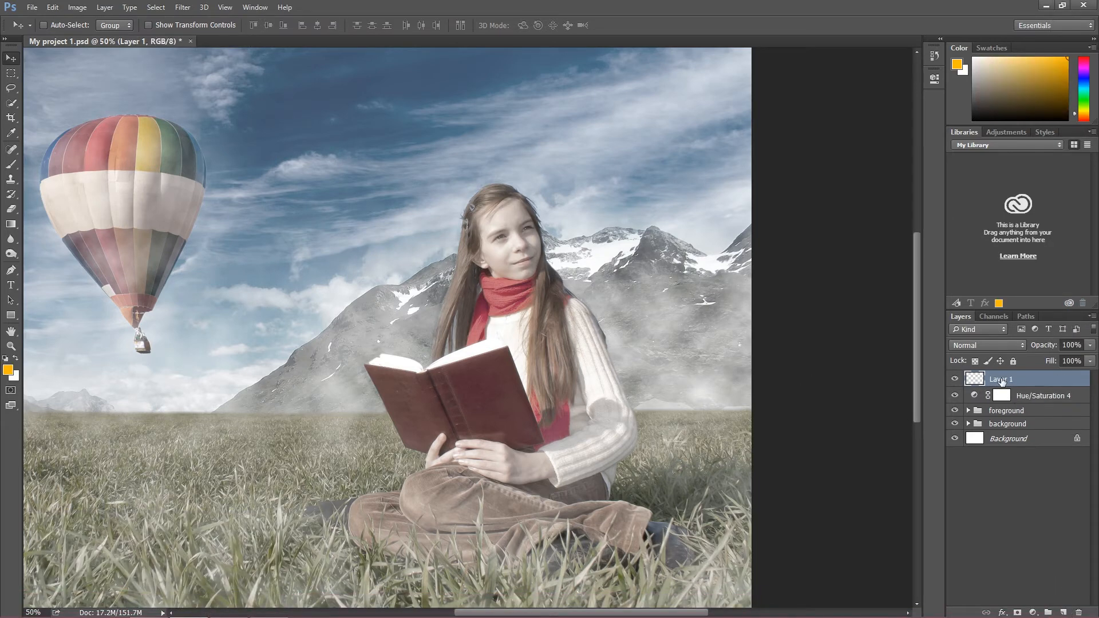
Rename the new empty top layer to 'dodge and burn'.
double_click(1001, 379)
text(dodge and burn)
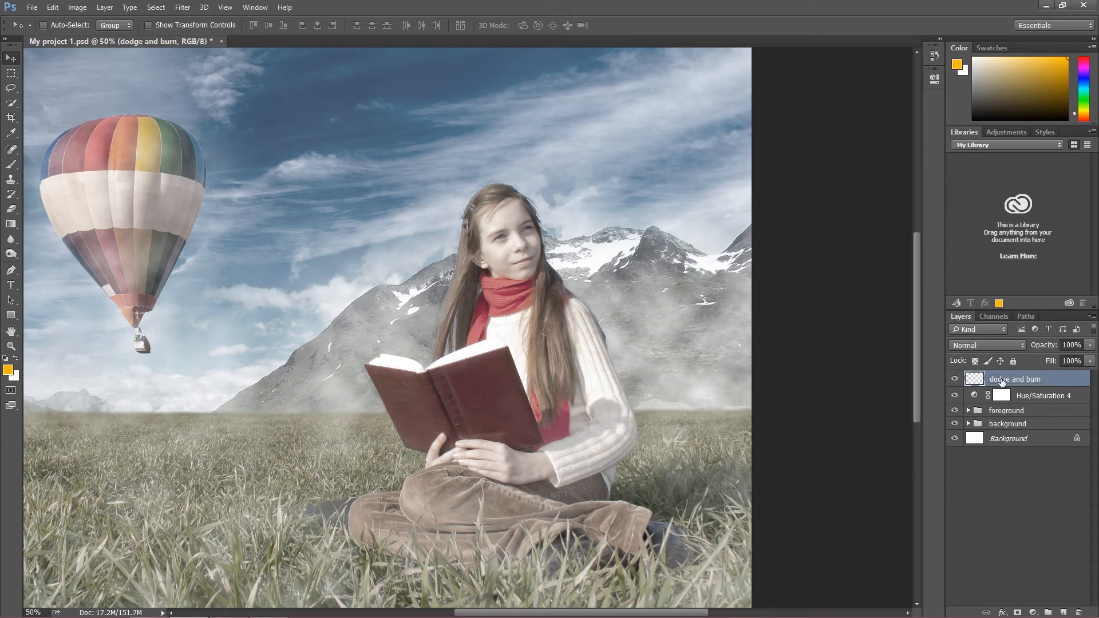
double_click(1023, 379)
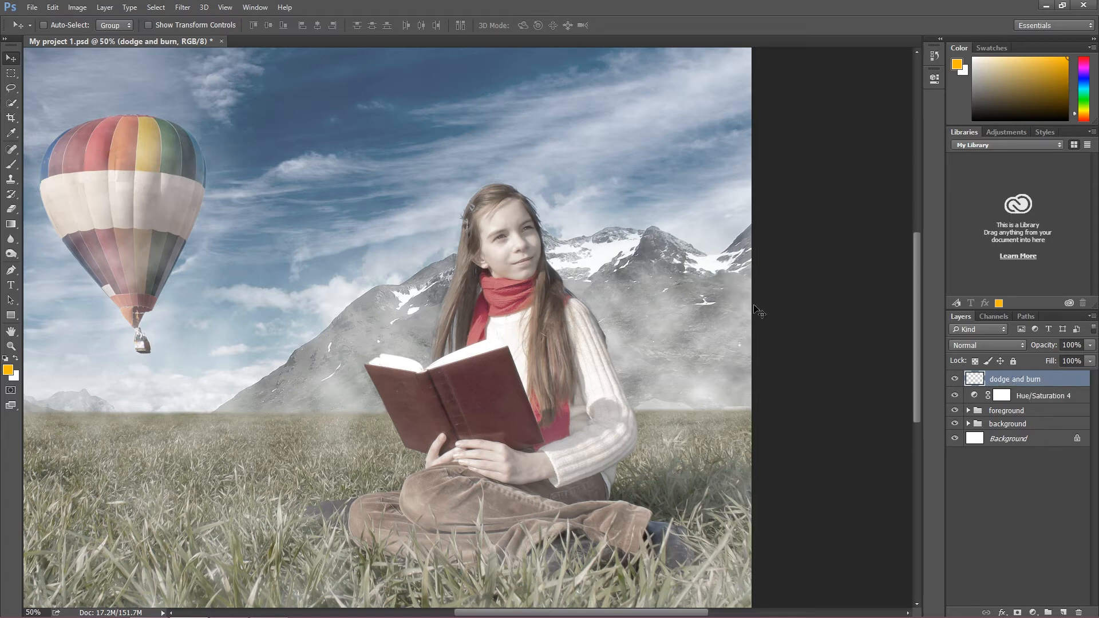
mouse_move(822, 376)
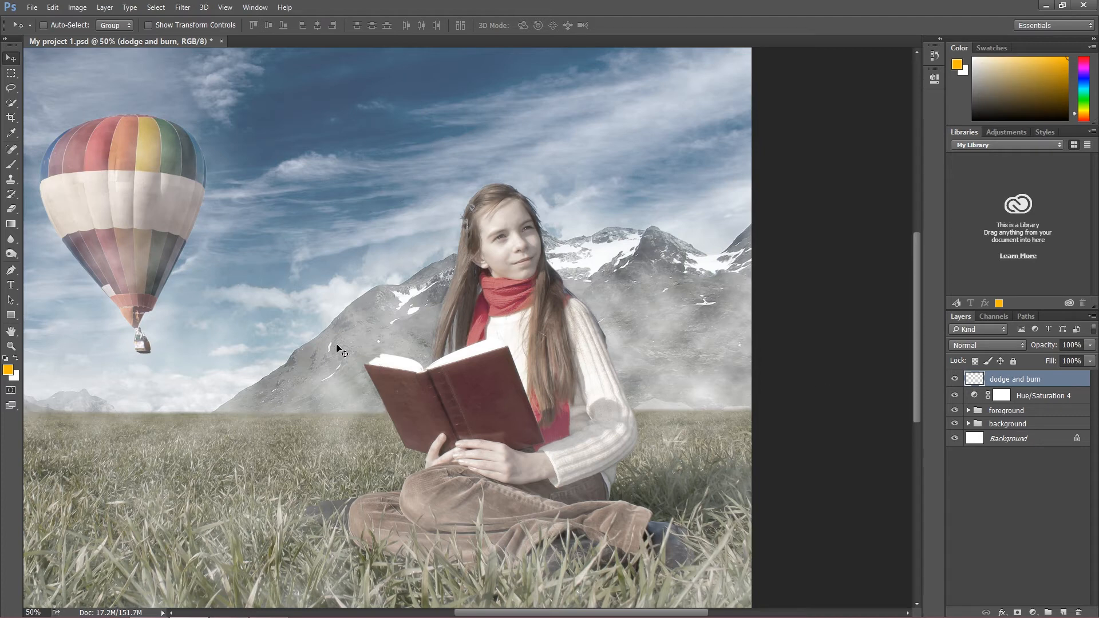
mouse_move(849, 254)
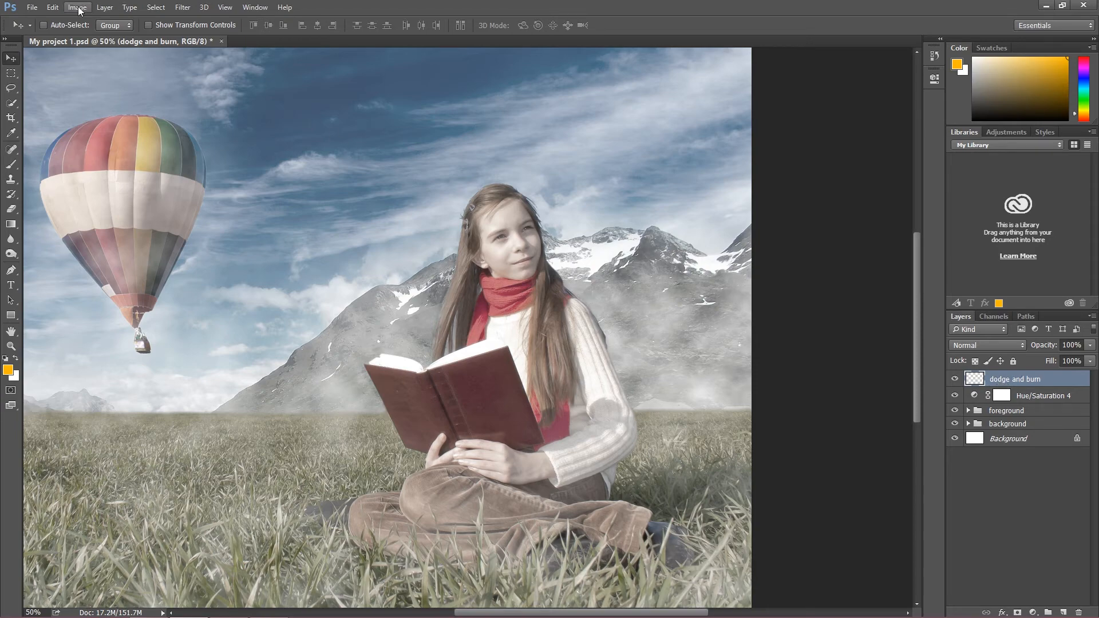
Fill the dodge and burn layer with 50% Gray and set its blend mode to Overlay.
click(53, 7)
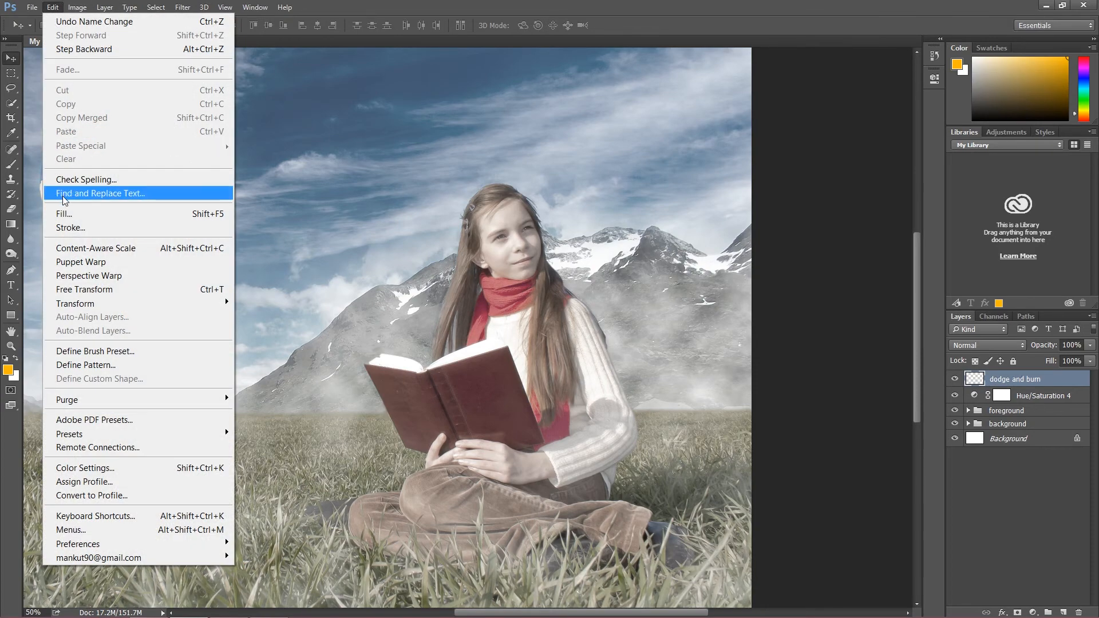
click(63, 214)
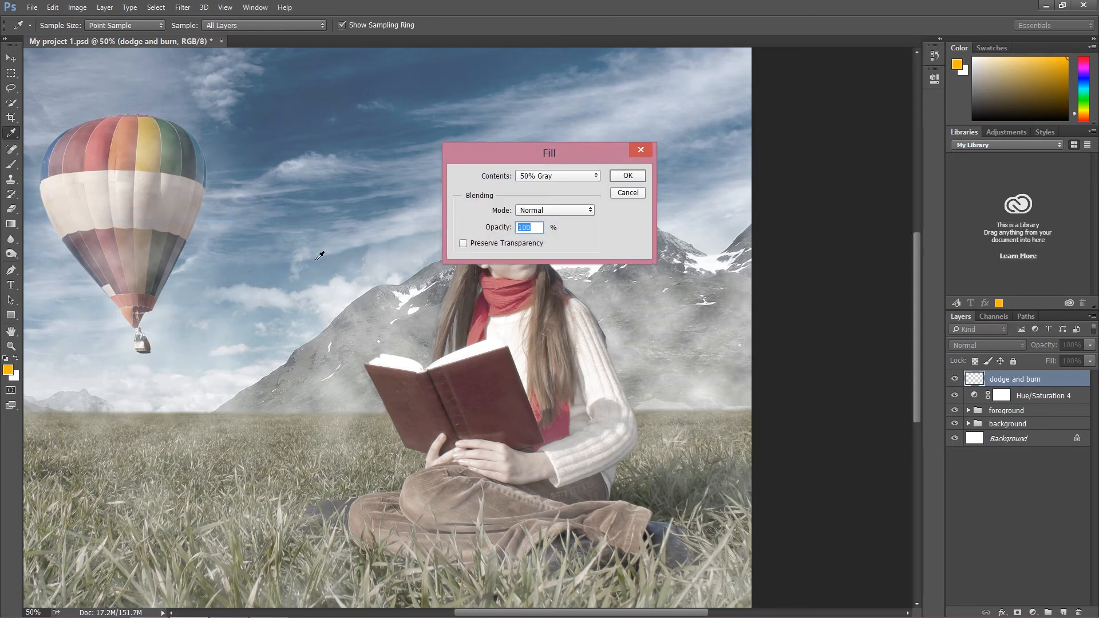
click(627, 175)
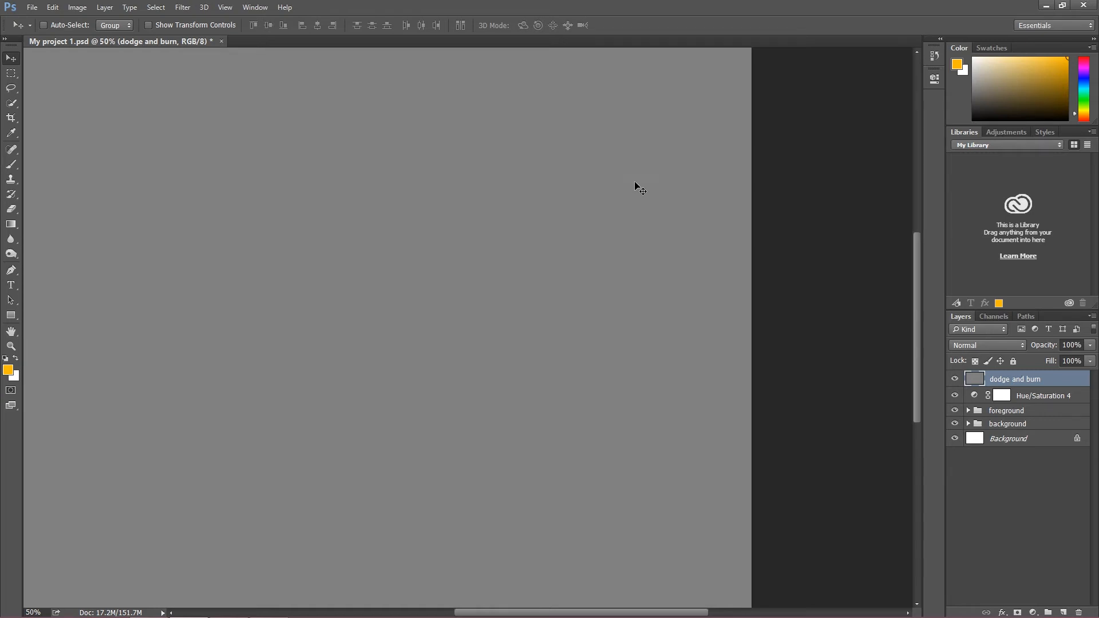
click(987, 345)
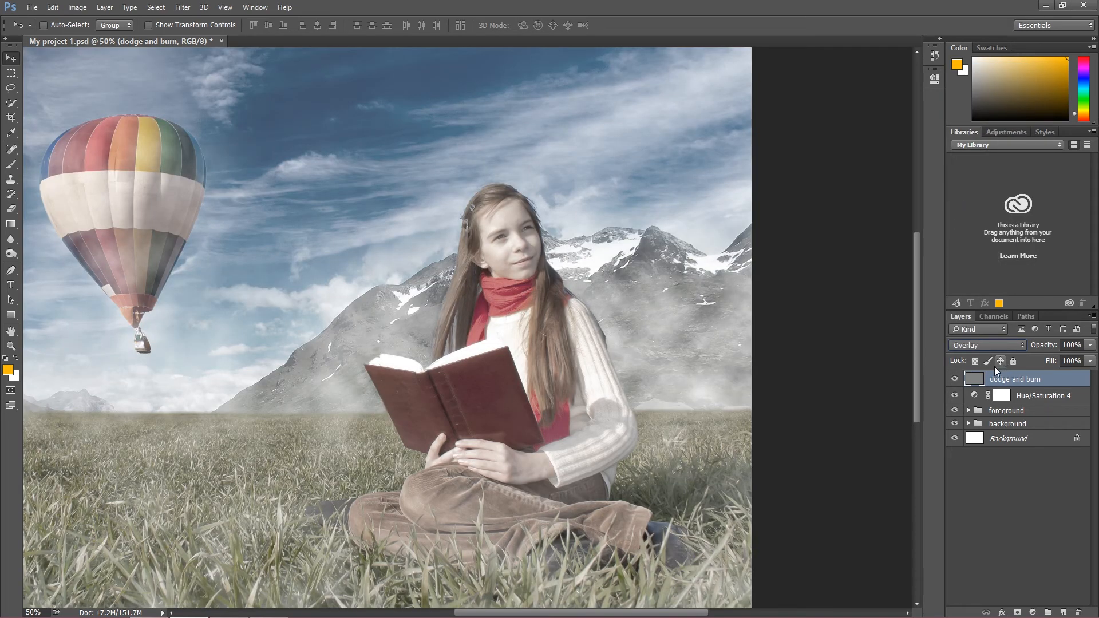
mouse_move(989, 361)
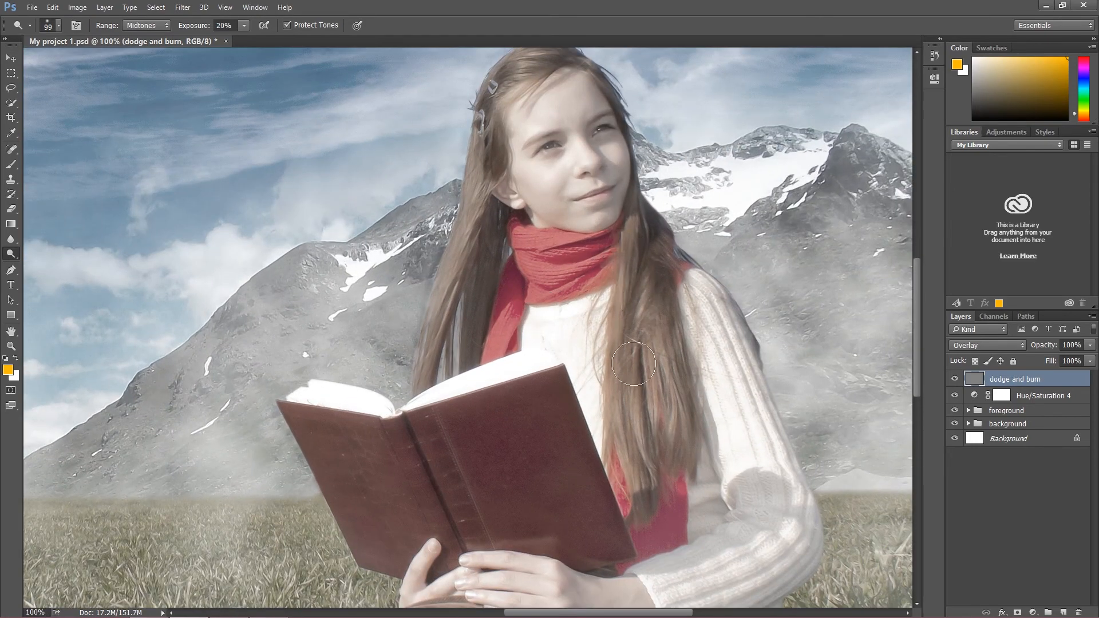
Dodge a highlight on the girl's sweater with the Midtones 20% exposure brush.
click(59, 25)
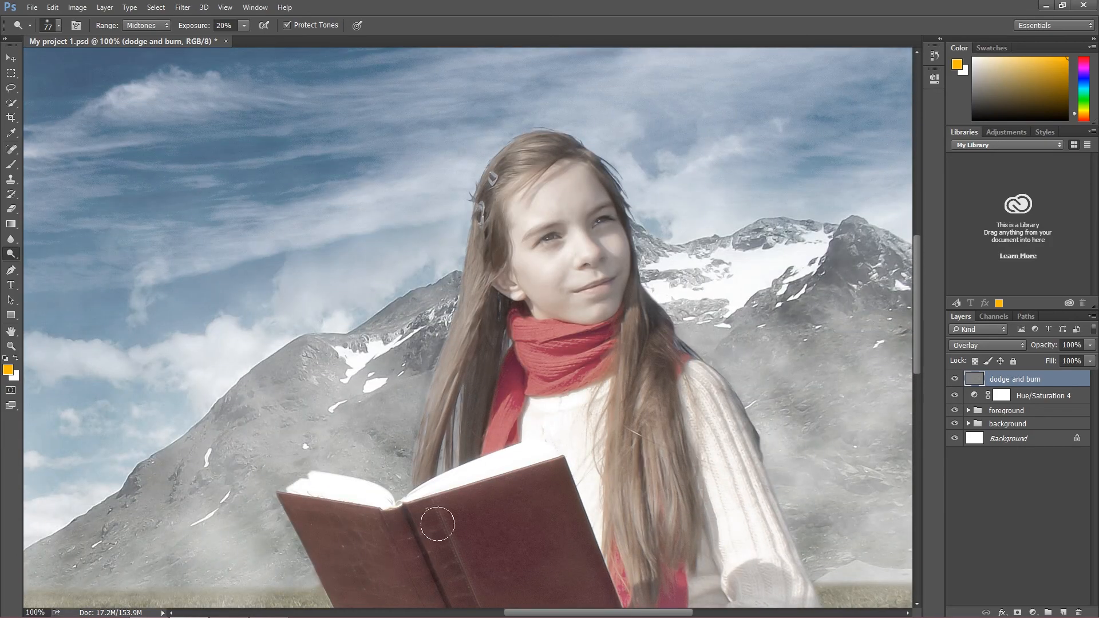
mouse_move(932, 501)
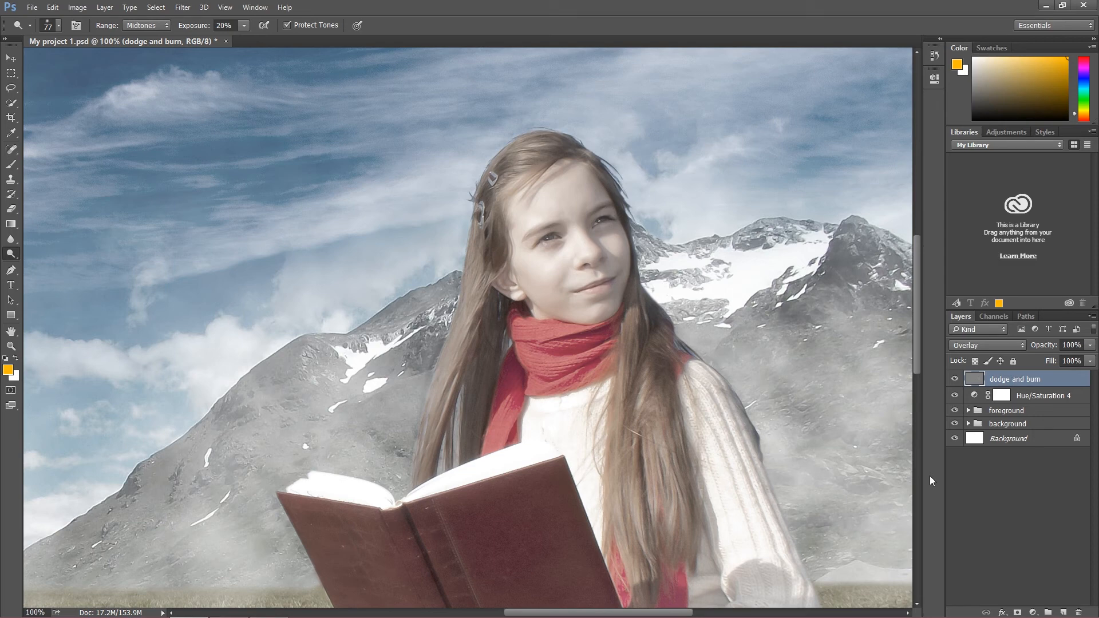
Burn shadows along the sweater's side and the edge of the girl's hair.
click(12, 254)
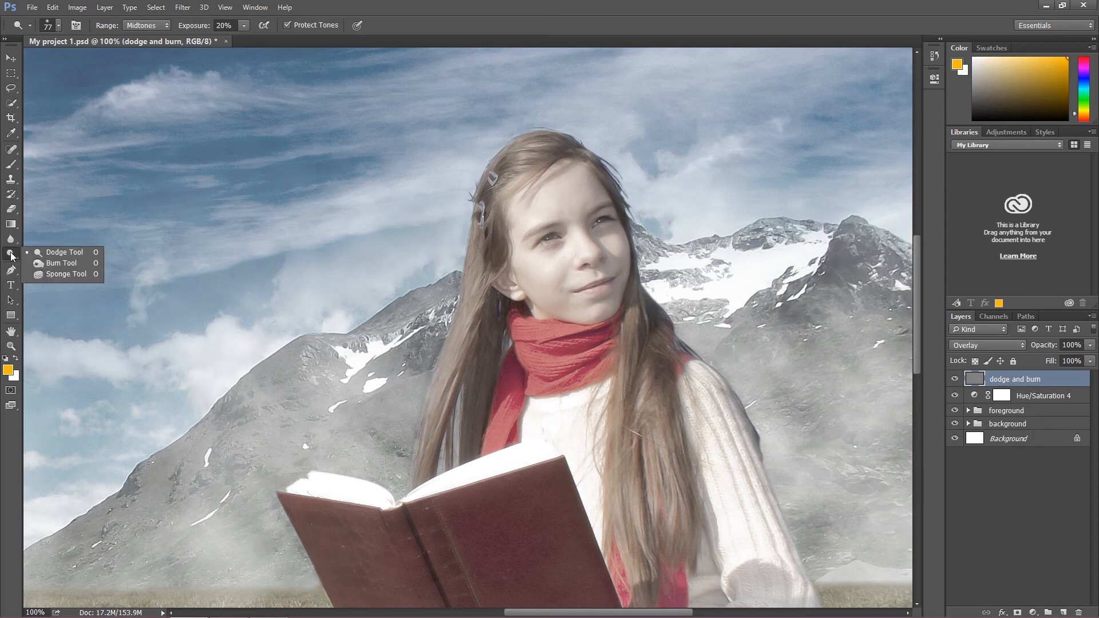
mouse_move(63, 252)
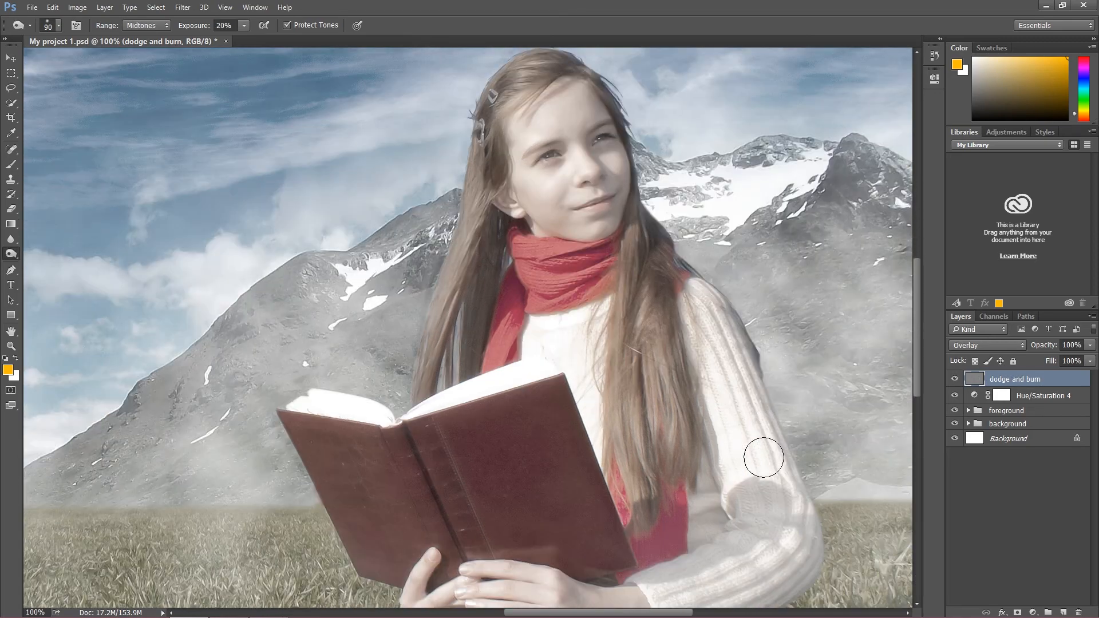
scroll(down, 3)
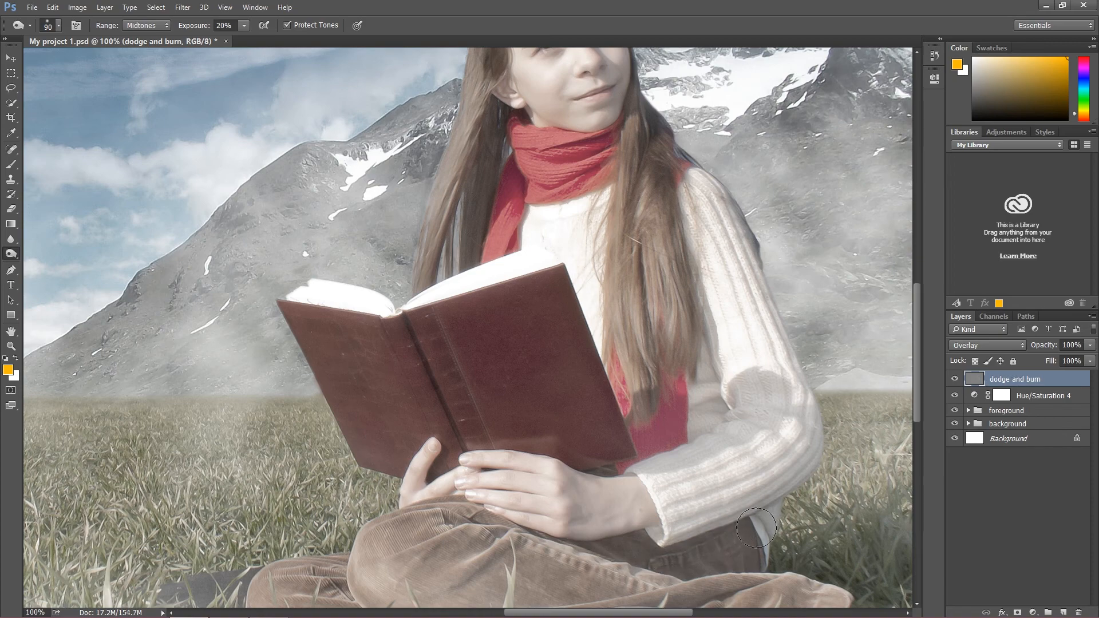
drag(756, 527, 697, 412)
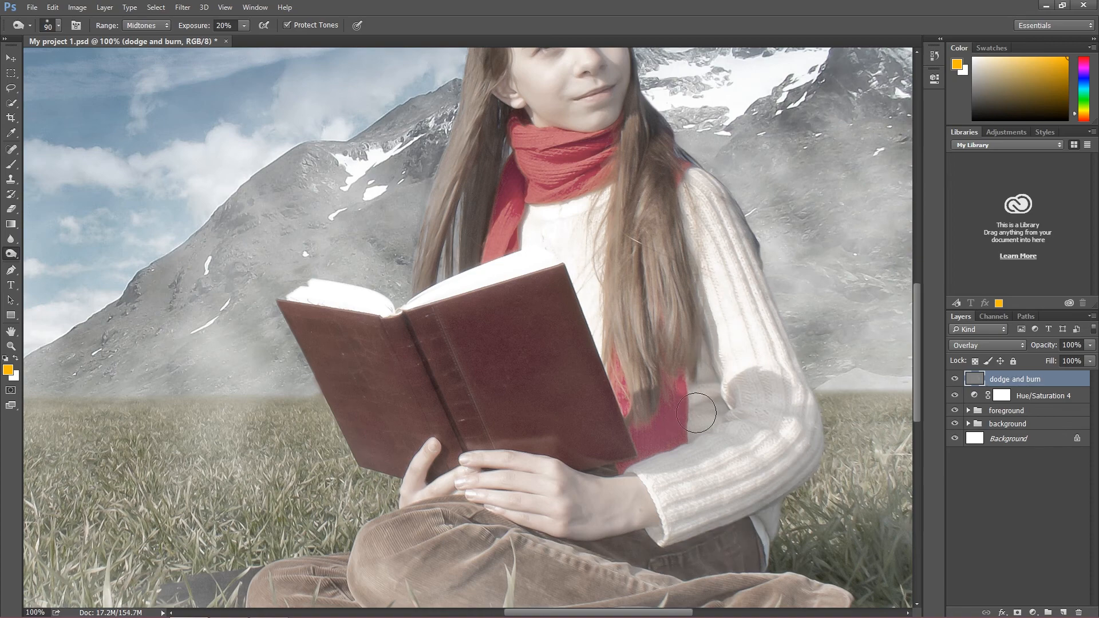
scroll(down, 3)
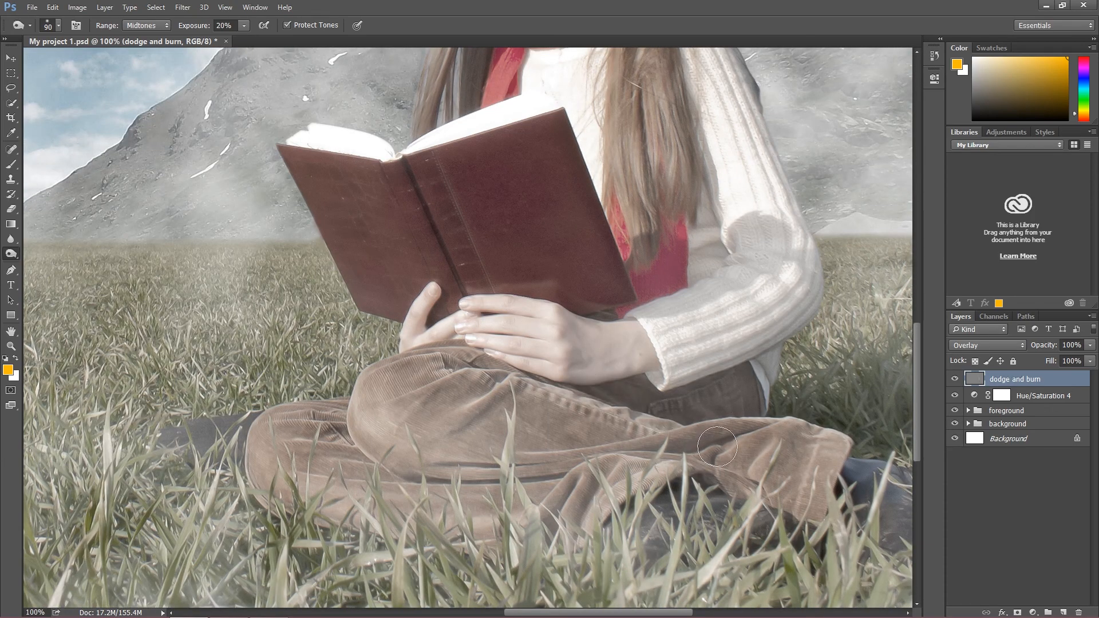
scroll(down, 3)
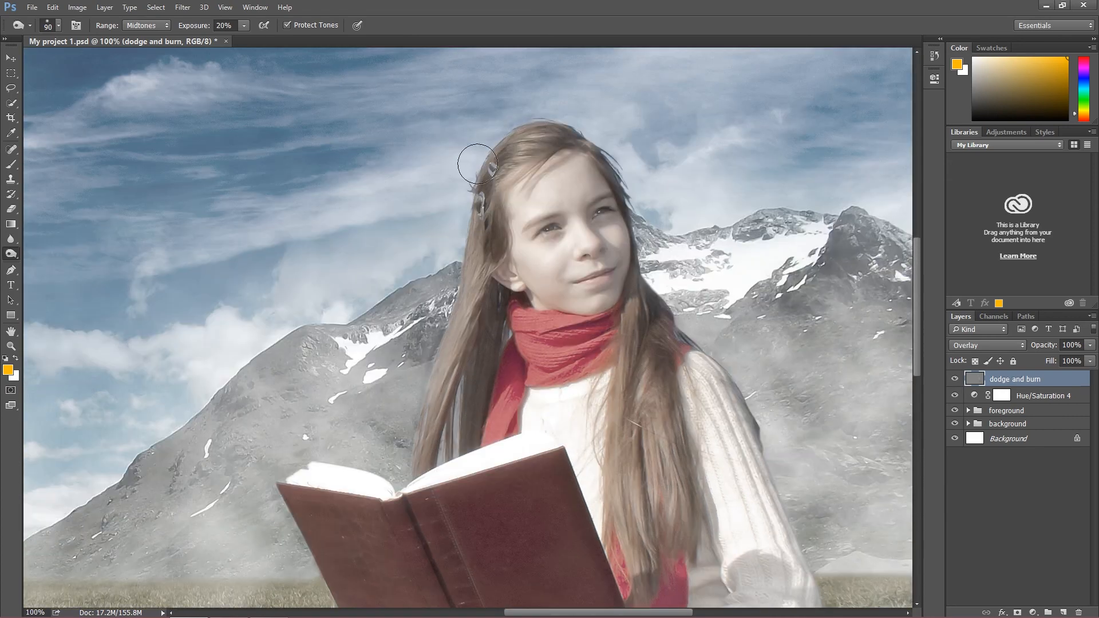
drag(476, 164, 474, 273)
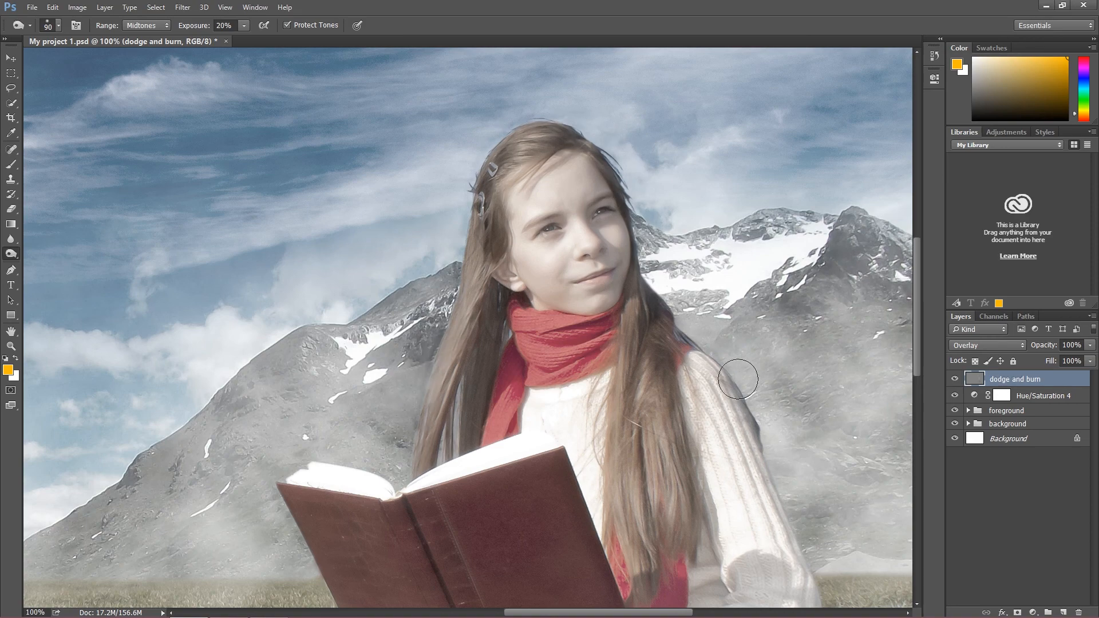
mouse_move(787, 337)
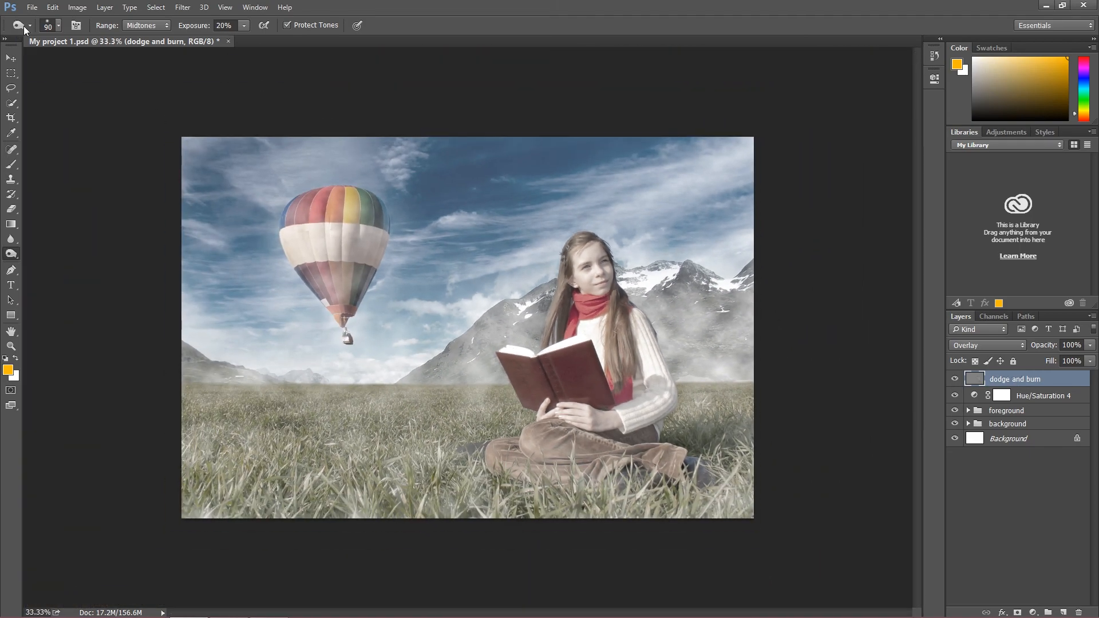
With a 155 brush, burn the balloon's white band and left side, then return to the Move Tool.
click(28, 25)
text(155)
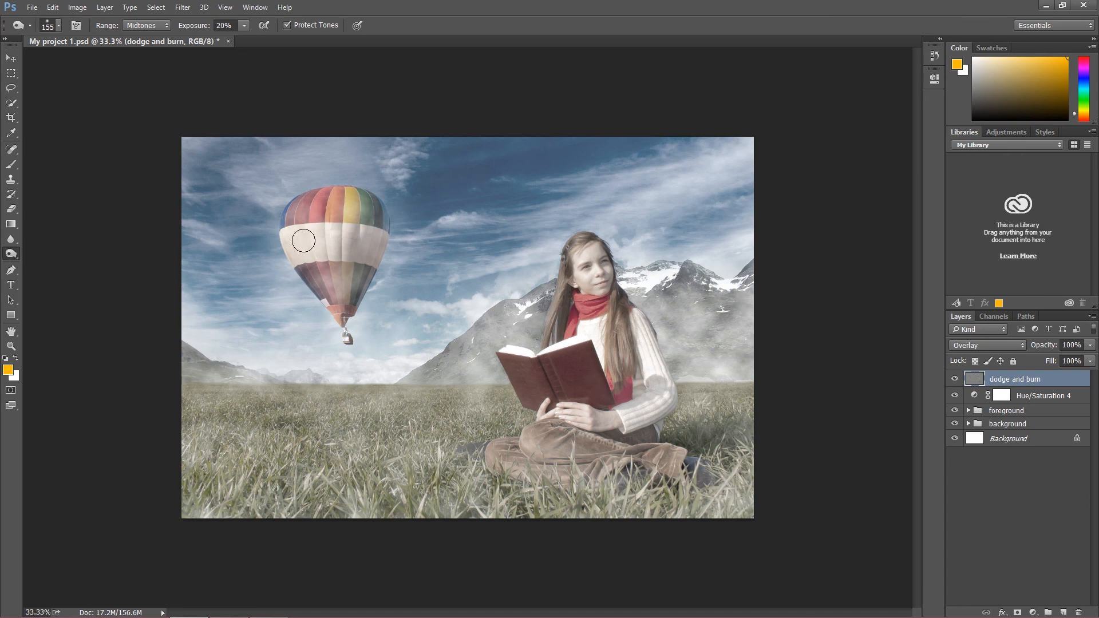
drag(303, 241, 293, 265)
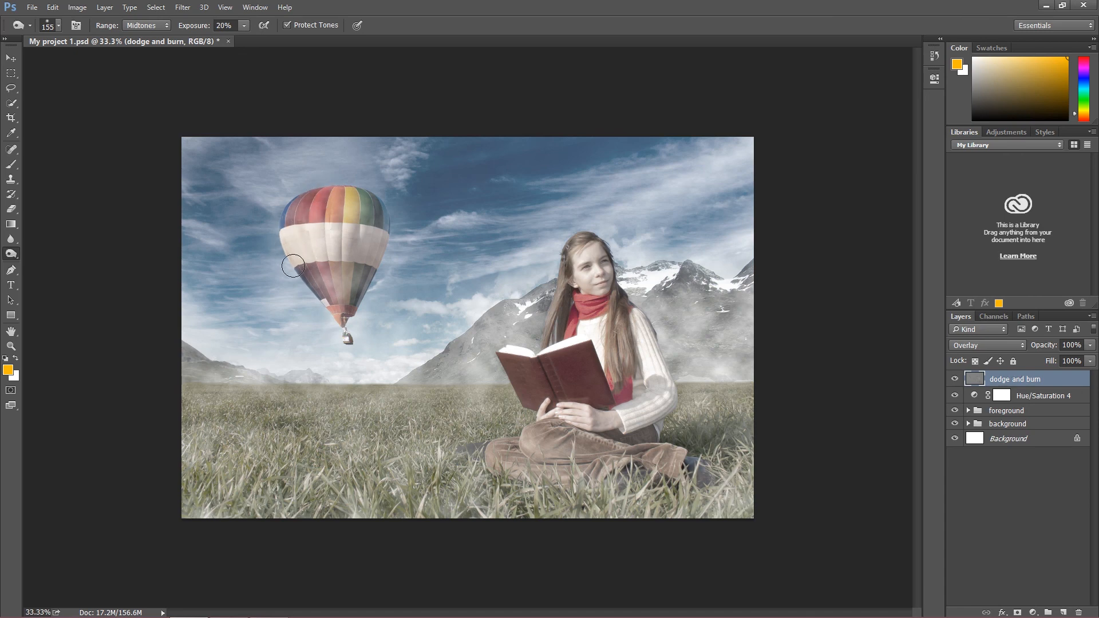
drag(294, 265, 690, 368)
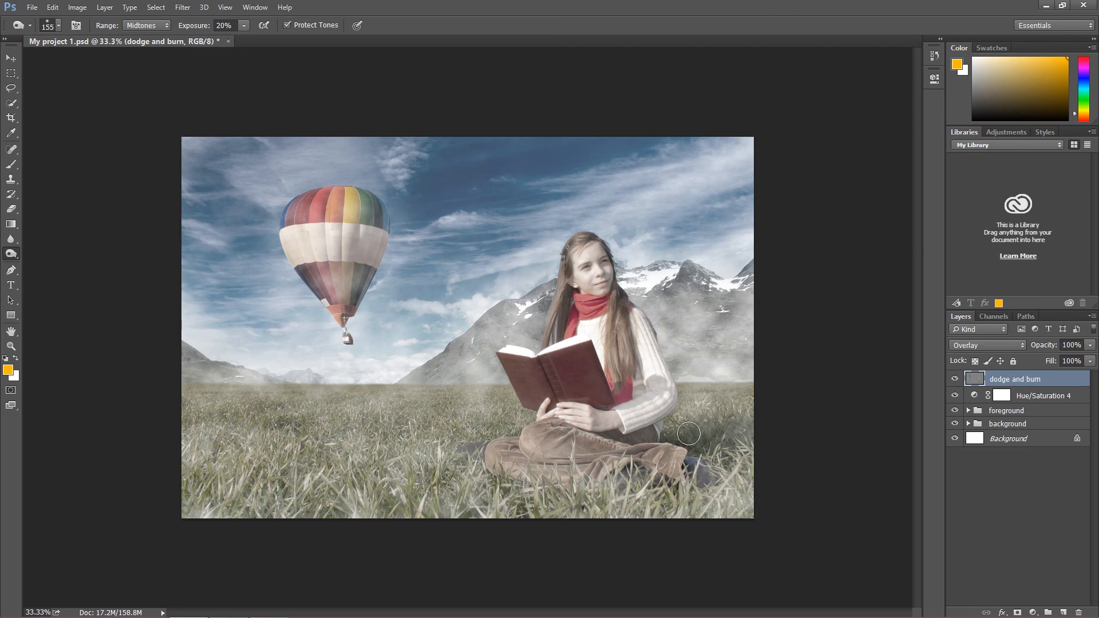
mouse_move(689, 431)
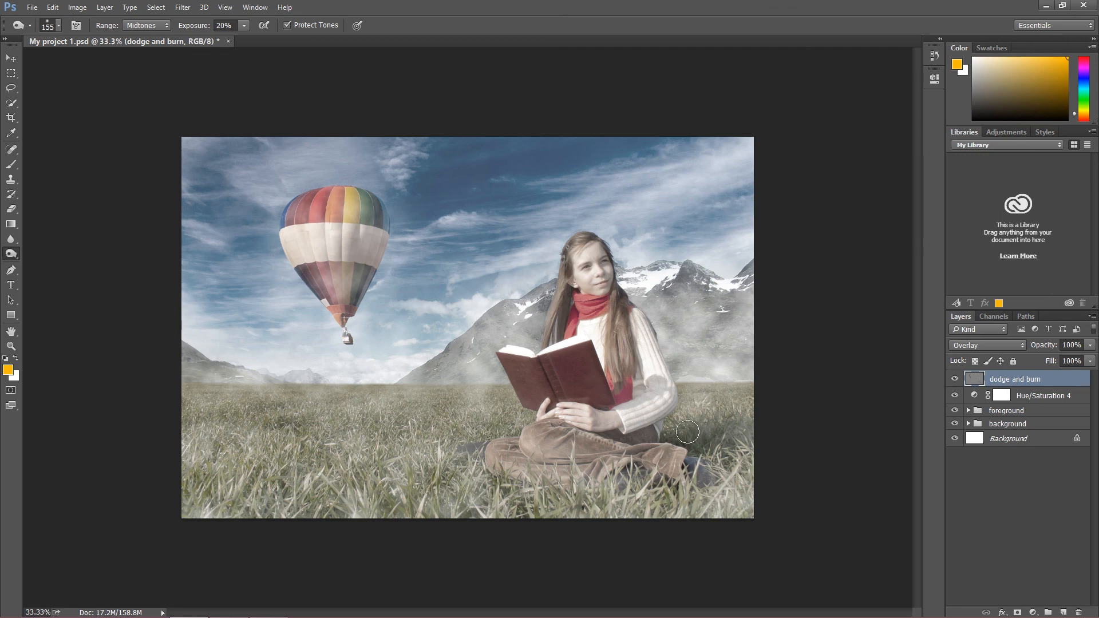
click(10, 58)
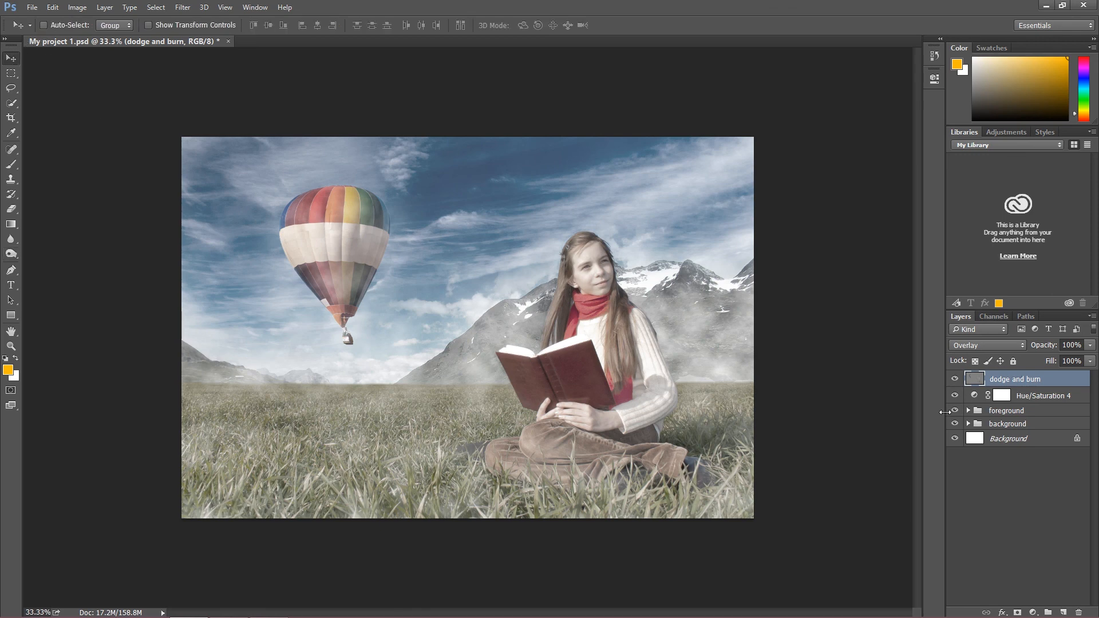
mouse_move(930, 447)
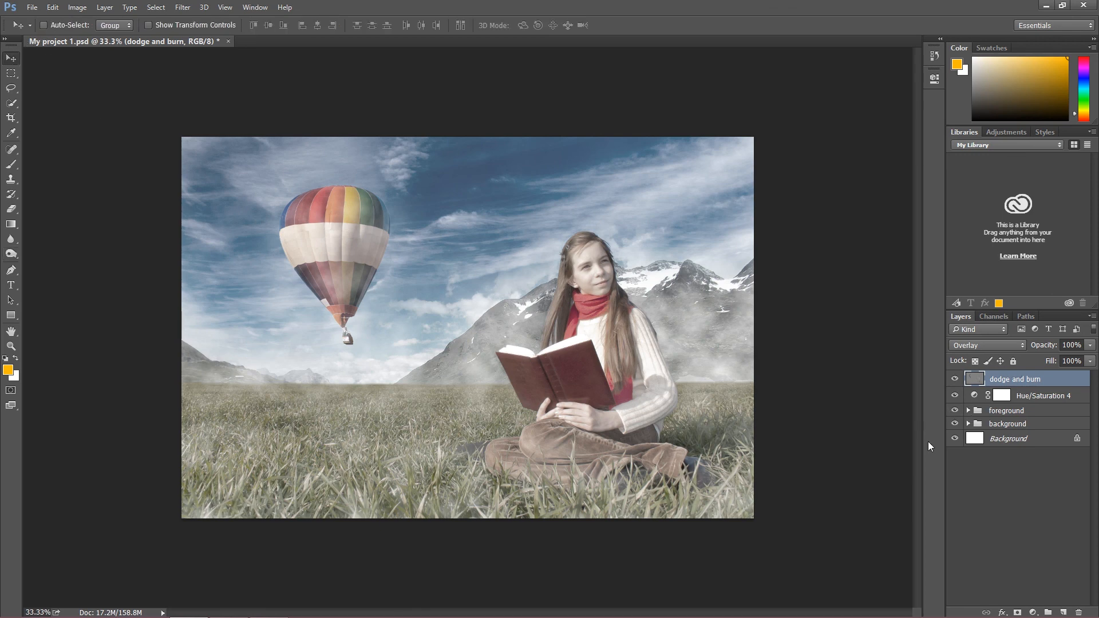